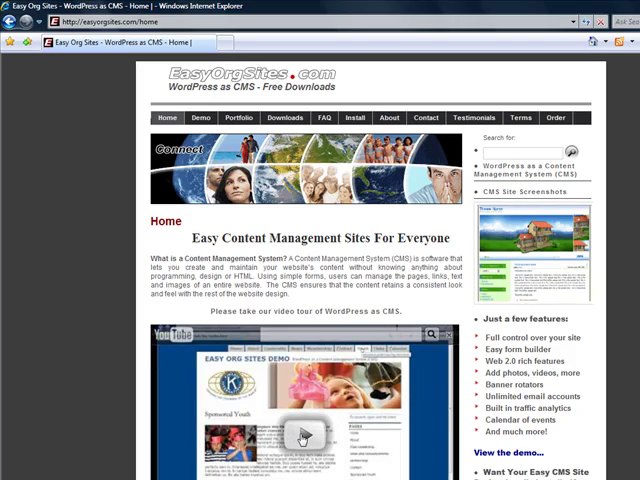
# Browse the EasyOrgSites home page and go to its FAQ page.
pyautogui.scroll(-3)
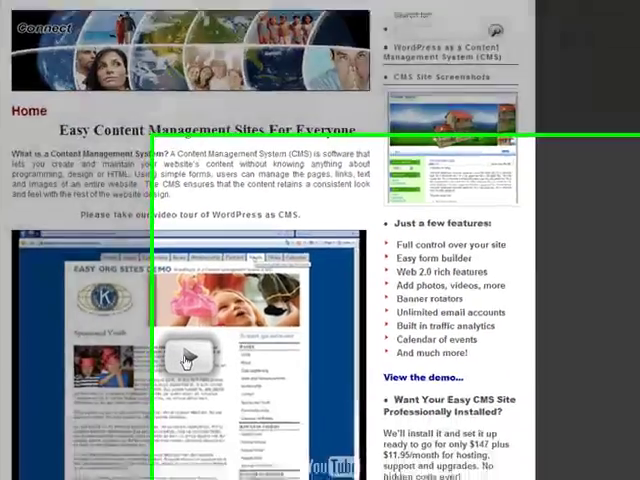
pyautogui.scroll(-3)
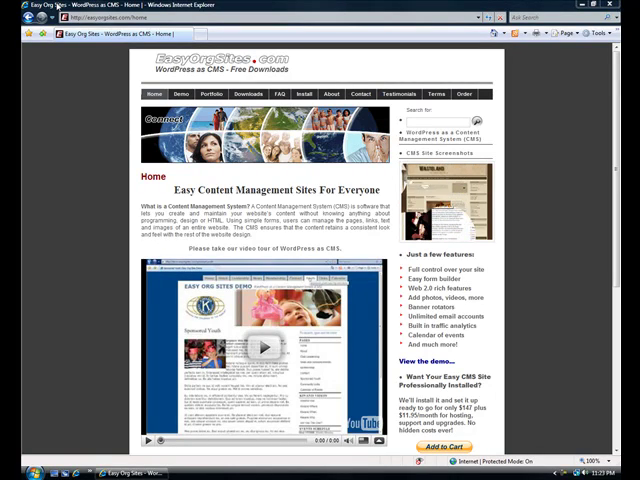
pyautogui.click(288, 94)
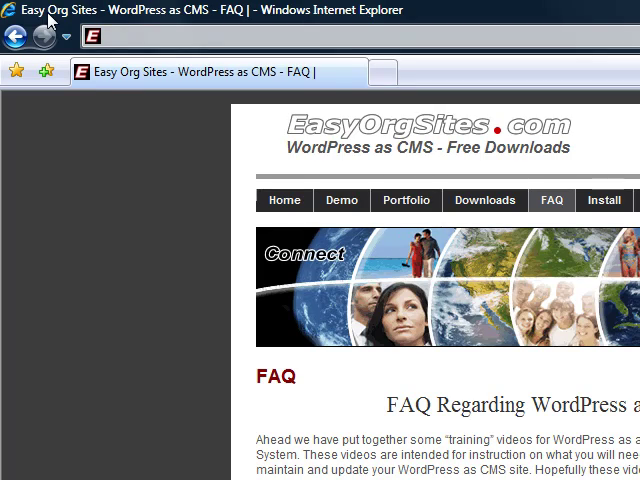
pyautogui.moveTo(42, 32)
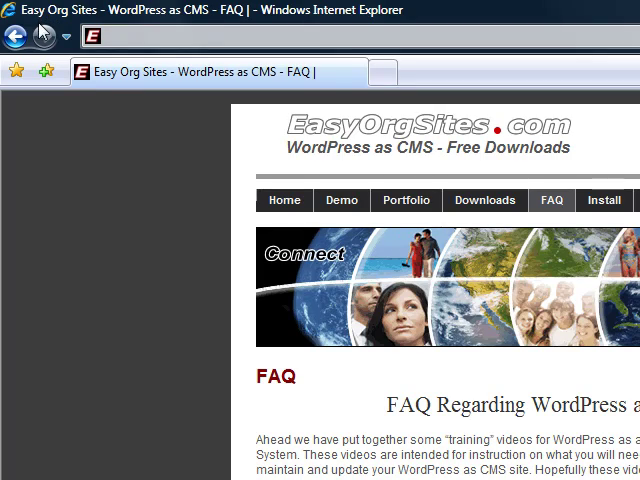
# Follow the FAQ link to the WordPress.org home page promoting version 2.7.
pyautogui.click(284, 200)
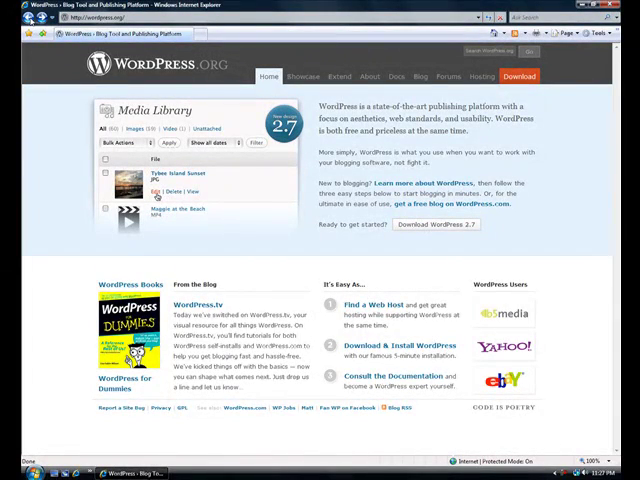
pyautogui.moveTo(520, 76)
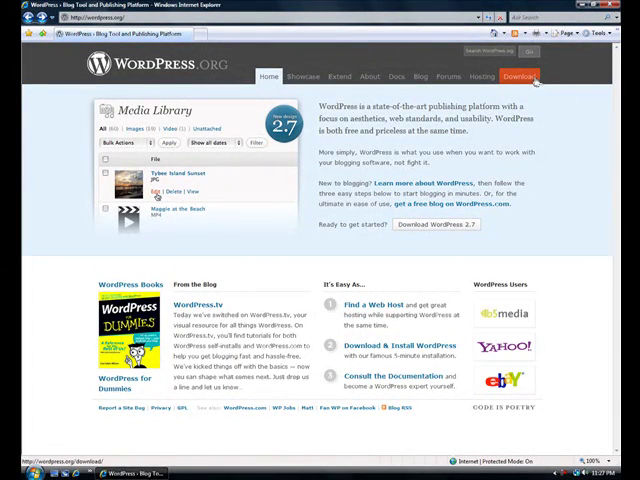
pyautogui.moveTo(518, 76)
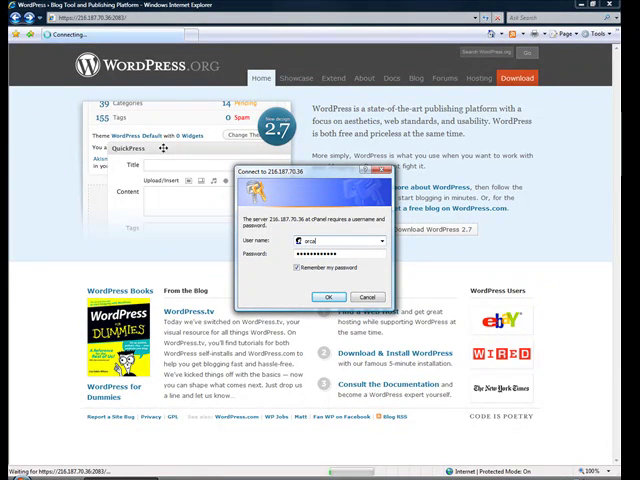
# Sign in to the site's cPanel and launch the Fantastico script installer.
pyautogui.click(328, 296)
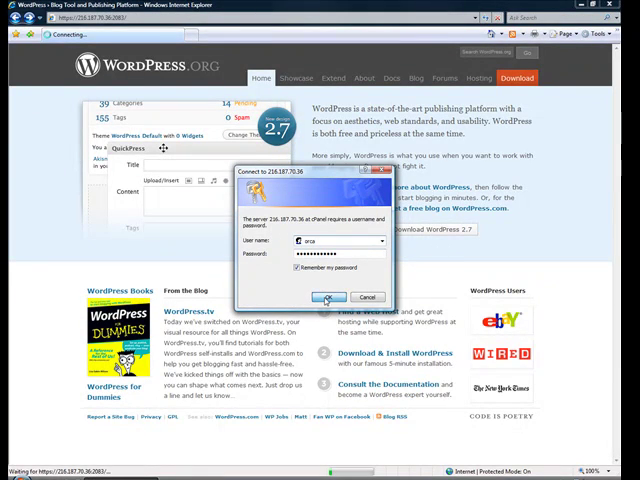
pyautogui.click(328, 296)
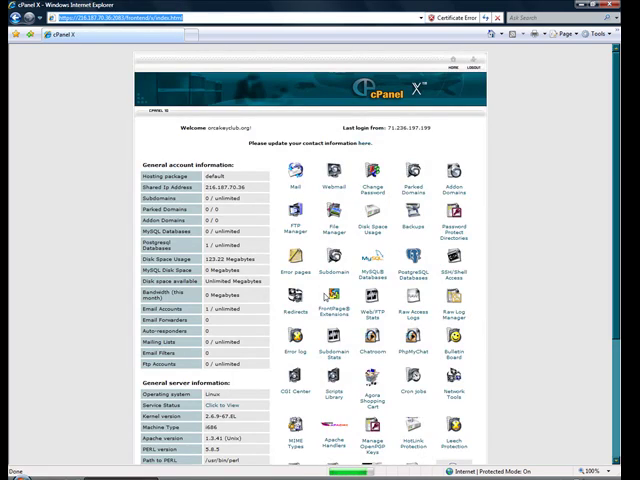
pyautogui.scroll(-3)
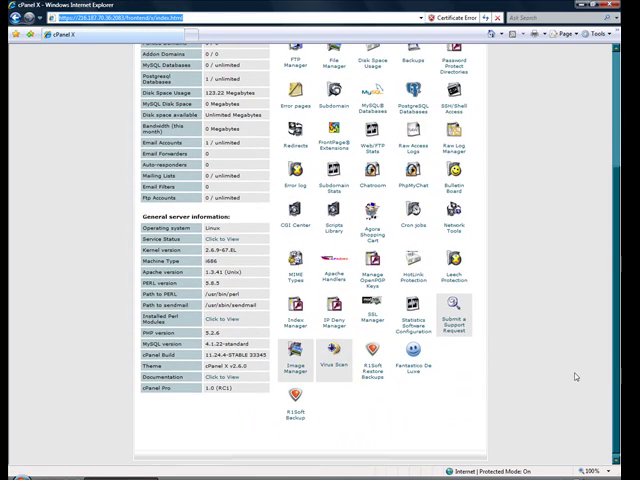
pyautogui.click(404, 370)
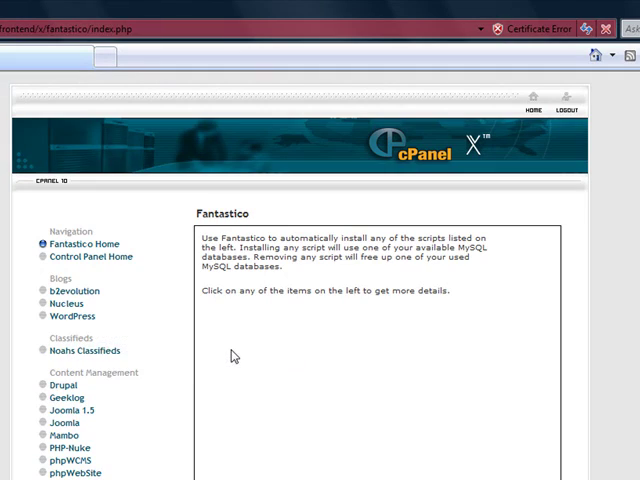
# Select WordPress under Blogs and start a new installation (step 1 of 3).
pyautogui.click(72, 316)
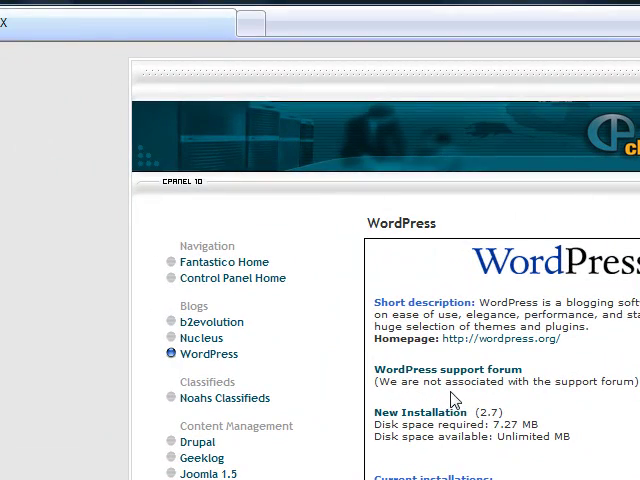
pyautogui.moveTo(452, 400)
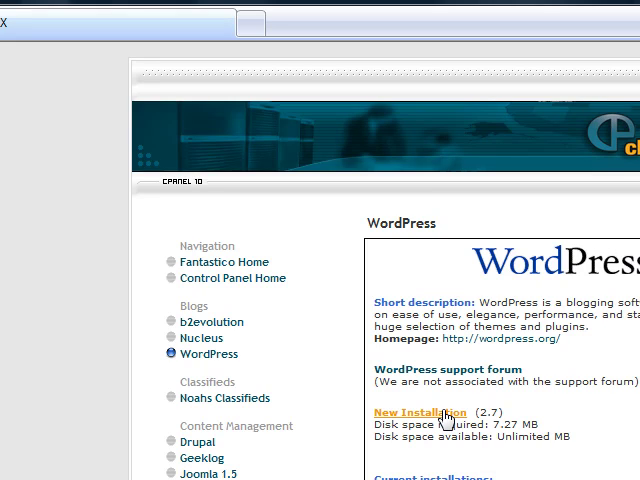
pyautogui.click(416, 412)
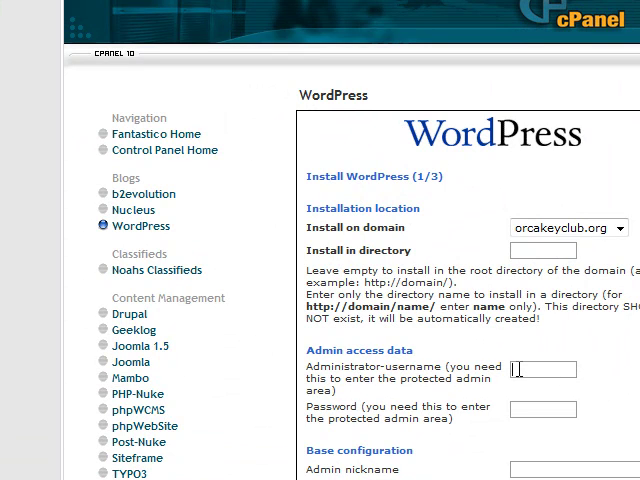
# Enter administrator username admin and its password in the install form.
pyautogui.write('admin')
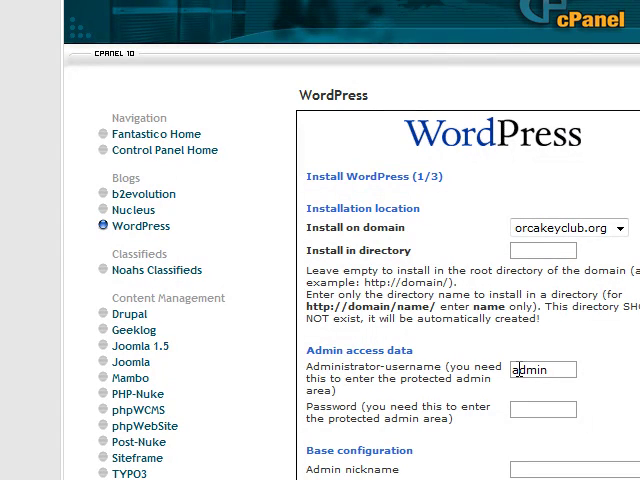
pyautogui.write('orca')
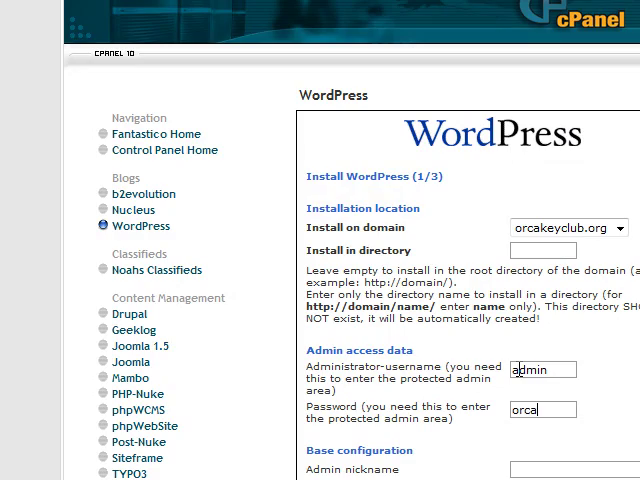
pyautogui.write('pa')
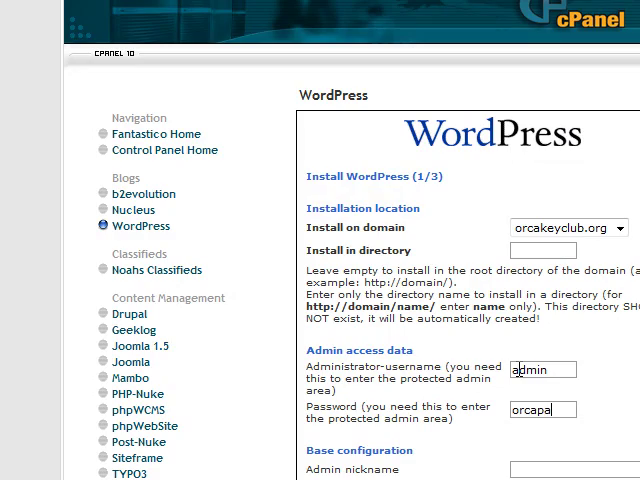
pyautogui.scroll(-3)
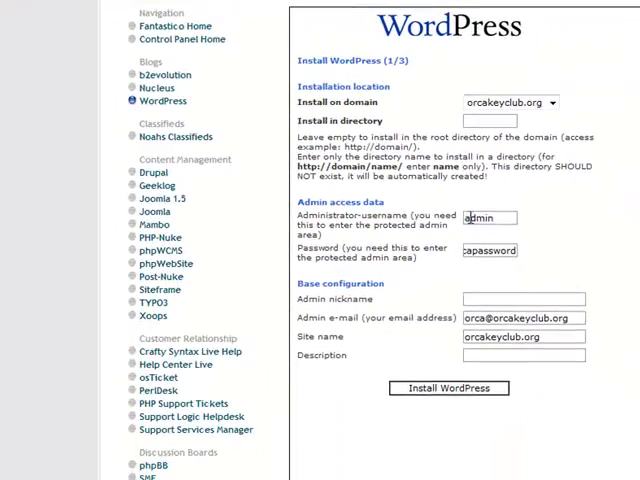
# Fill admin nickname ORCA Key Club and the Oregon club description.
pyautogui.click(522, 300)
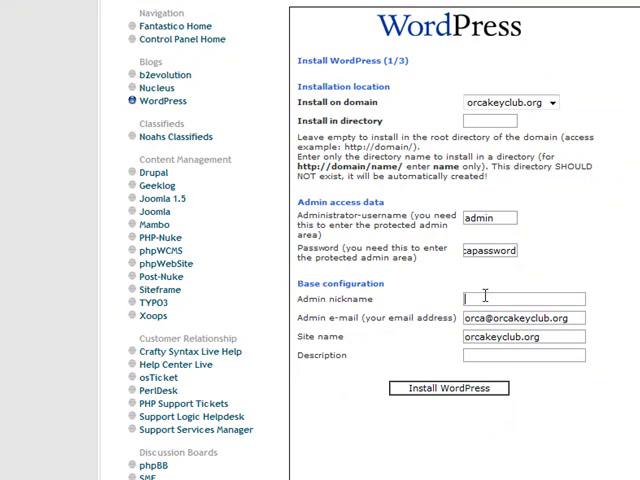
pyautogui.write('Or')
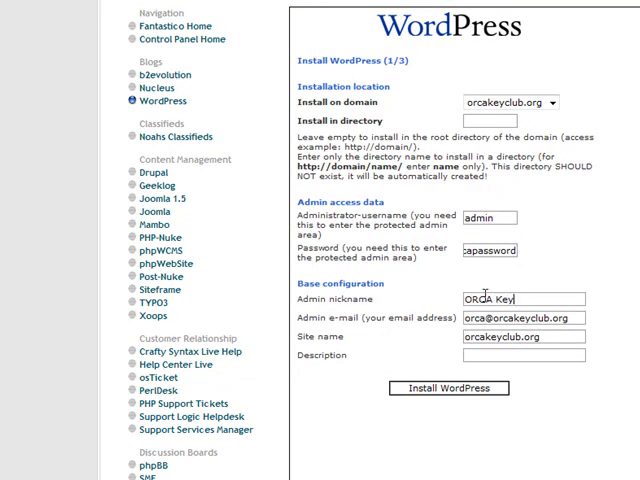
pyautogui.write('Club')
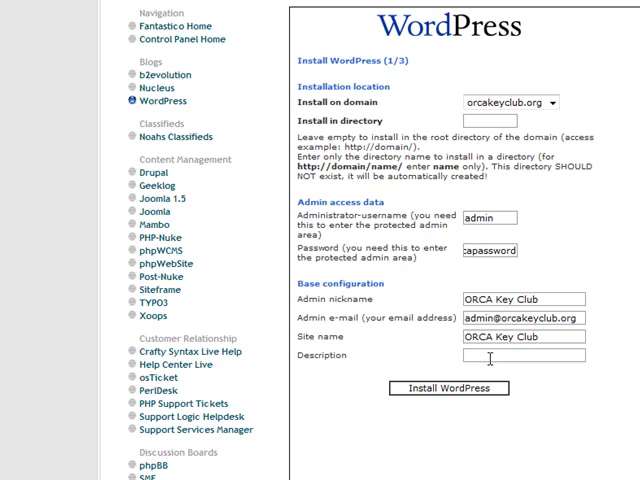
pyautogui.write('Oreg')
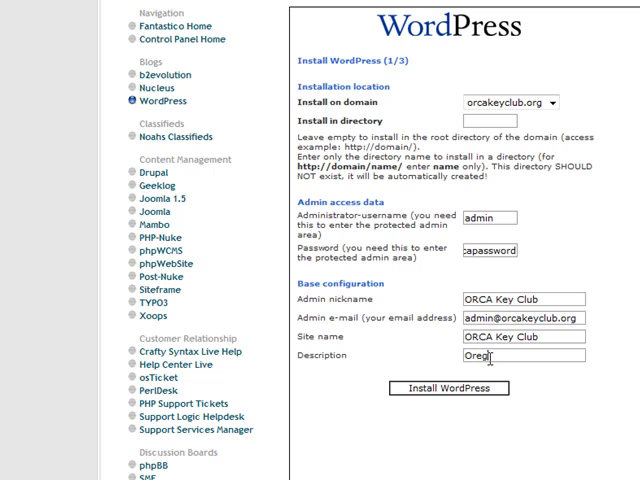
pyautogui.write('on')
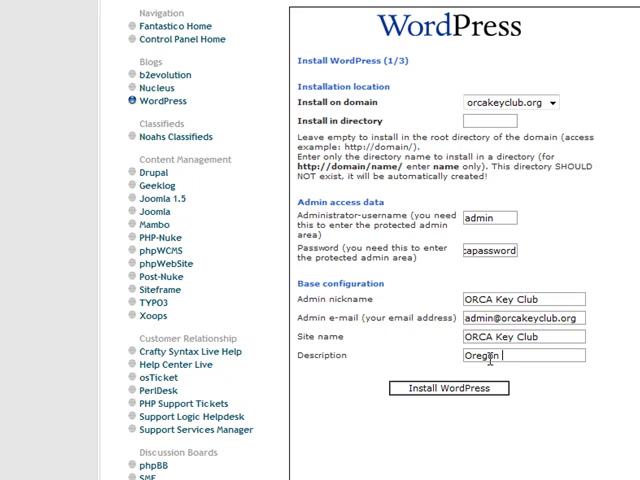
pyautogui.write('Conn')
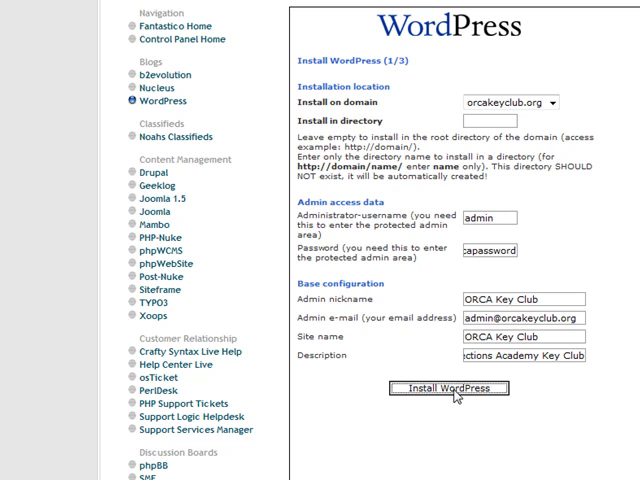
# Install WordPress on orcakeyclub.org, finish setup, and go to the admin login page.
pyautogui.click(450, 388)
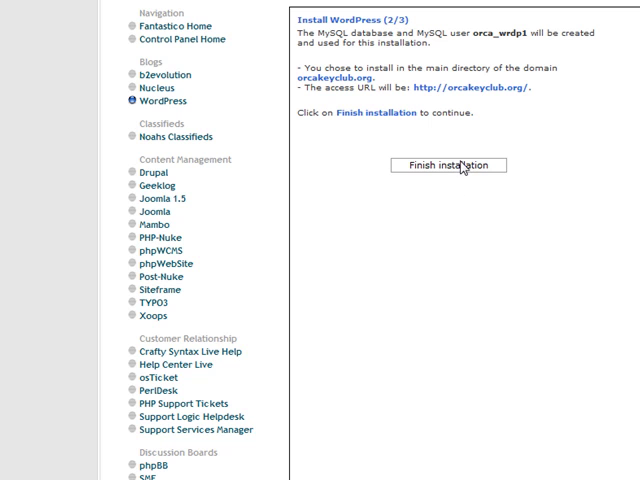
pyautogui.scroll(-3)
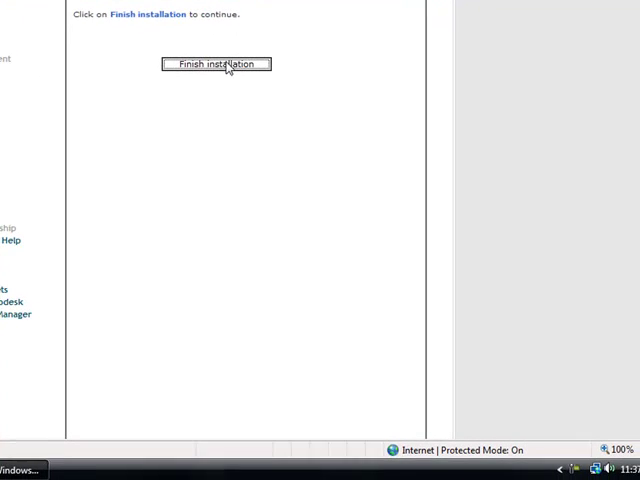
pyautogui.click(214, 64)
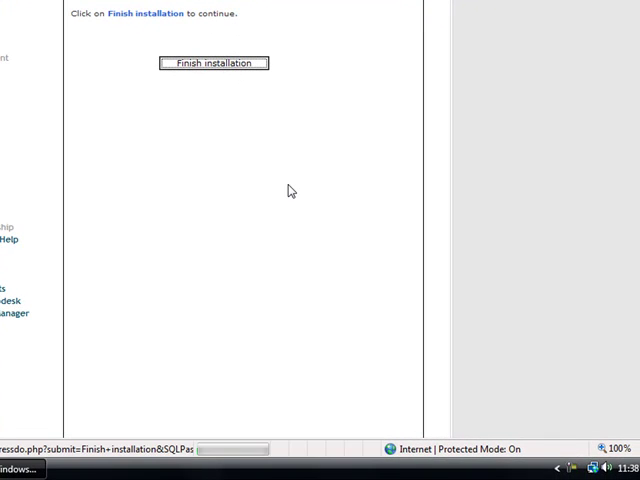
pyautogui.click(212, 62)
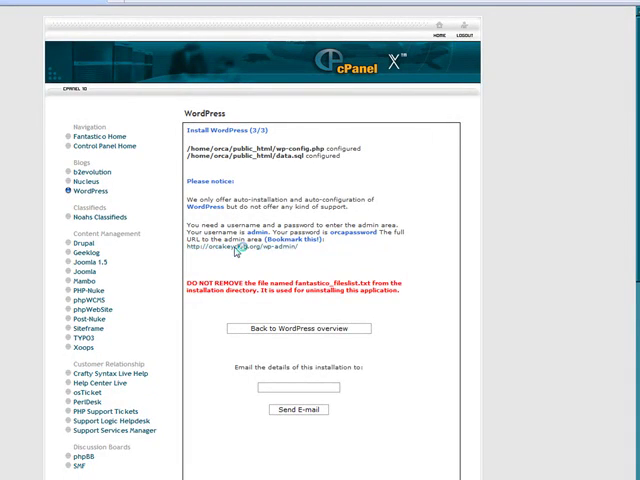
pyautogui.click(228, 256)
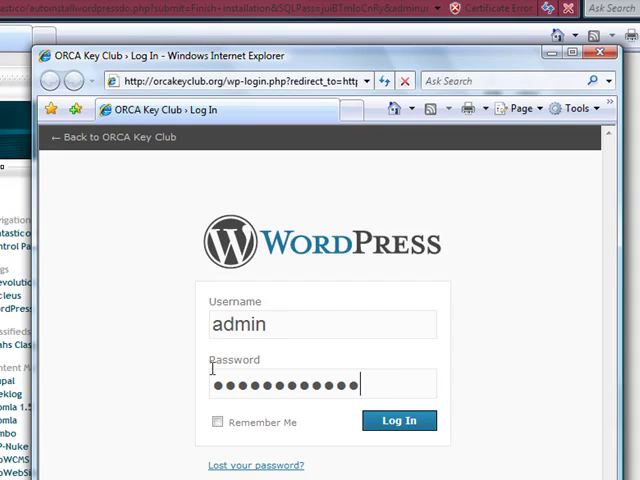
pyautogui.moveTo(462, 314)
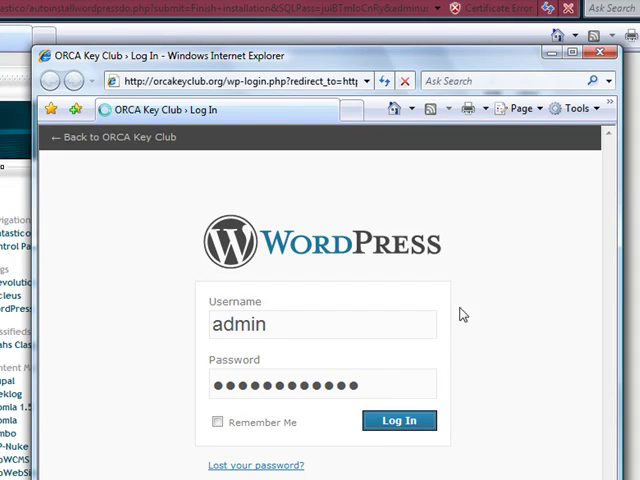
# Log in as admin to reach the ORCA Key Club WordPress dashboard.
pyautogui.click(398, 420)
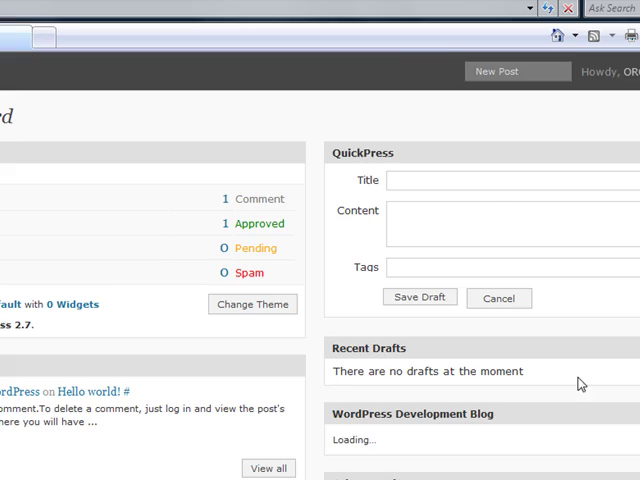